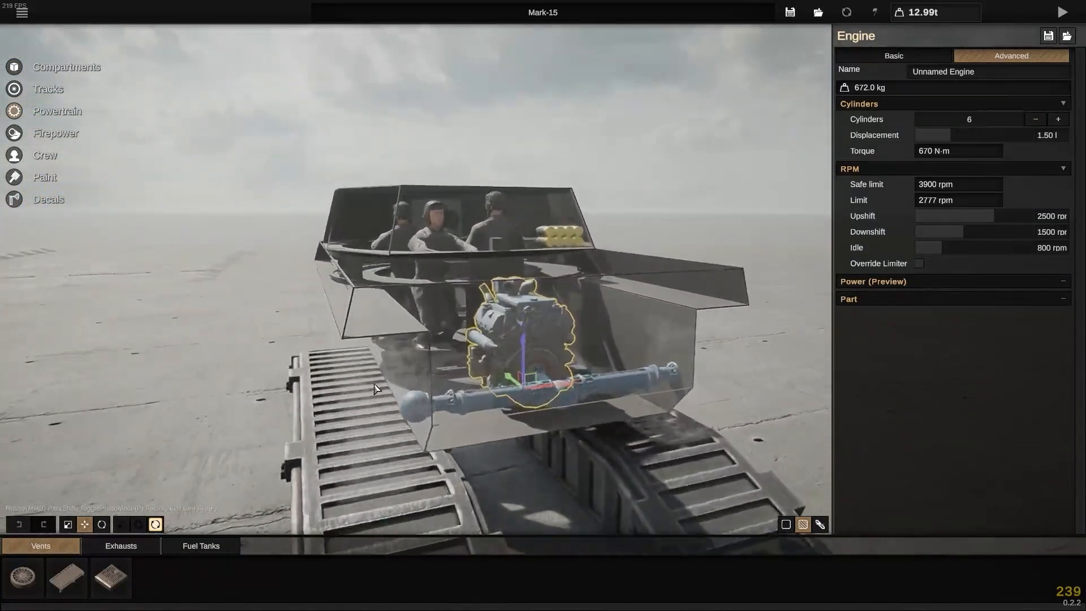
# - Try displacements up to 5.00 l, then settle the six-cylinder engine back at about 1.58 l
pyautogui.moveTo(374, 388); pyautogui.dragTo(513, 355)
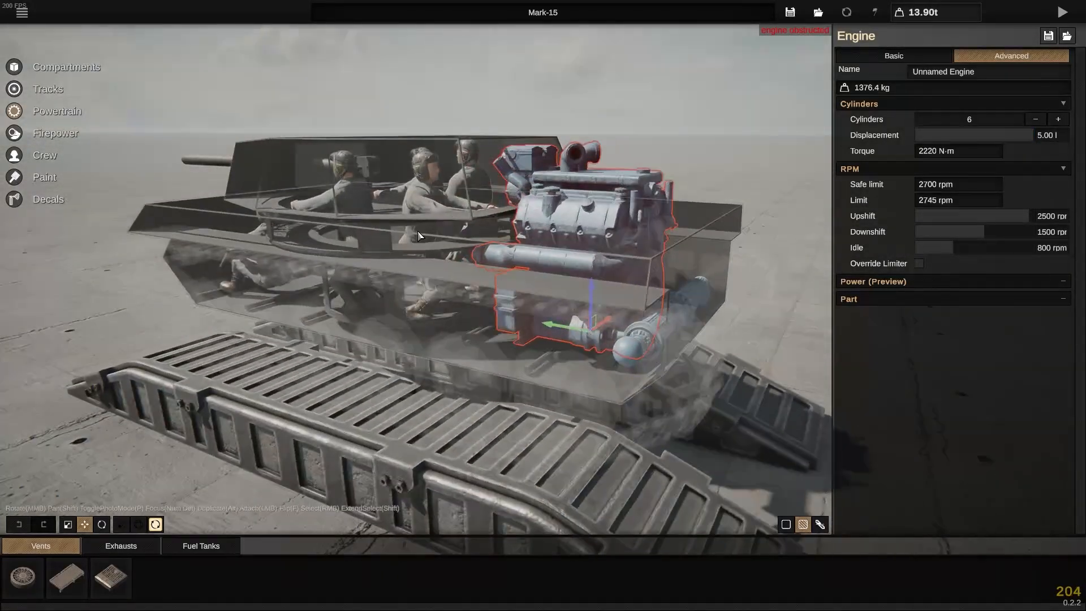
pyautogui.moveTo(1031, 134); pyautogui.dragTo(1001, 134)
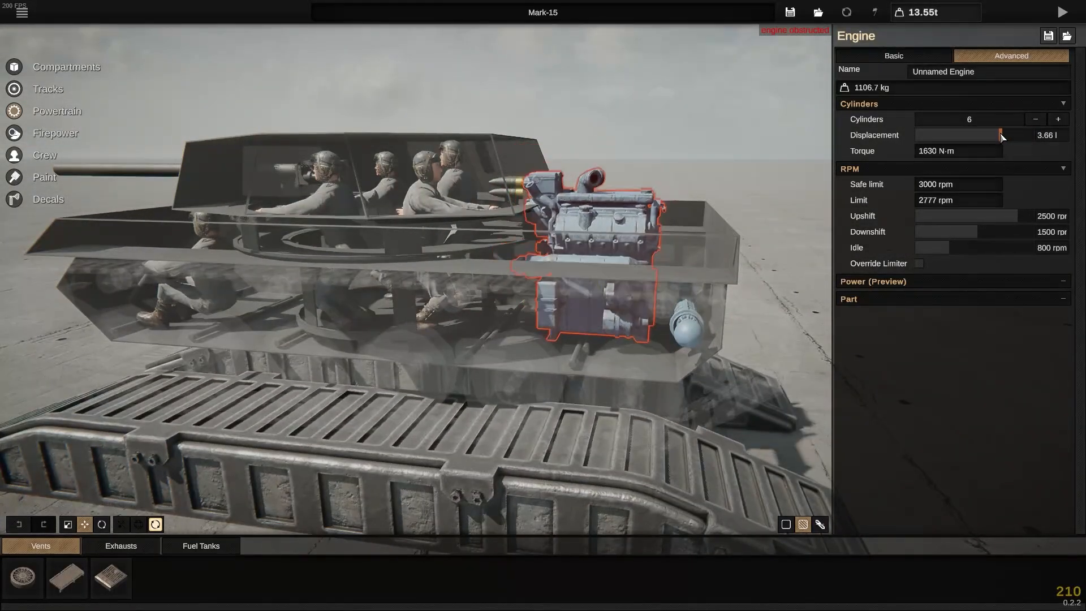
pyautogui.moveTo(1001, 134); pyautogui.dragTo(952, 135)
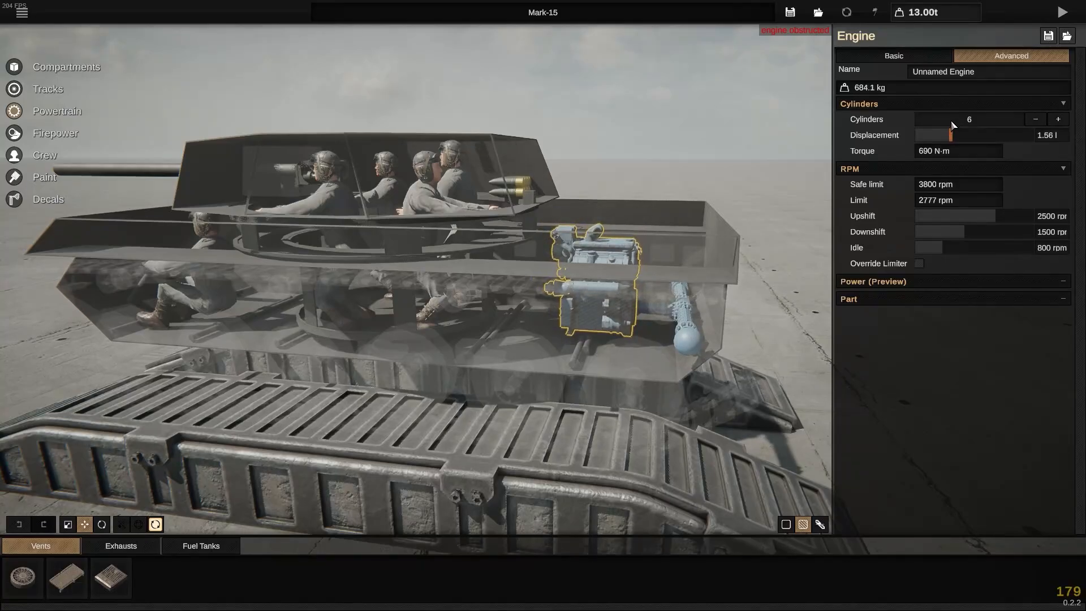
pyautogui.moveTo(951, 134); pyautogui.dragTo(1050, 135)
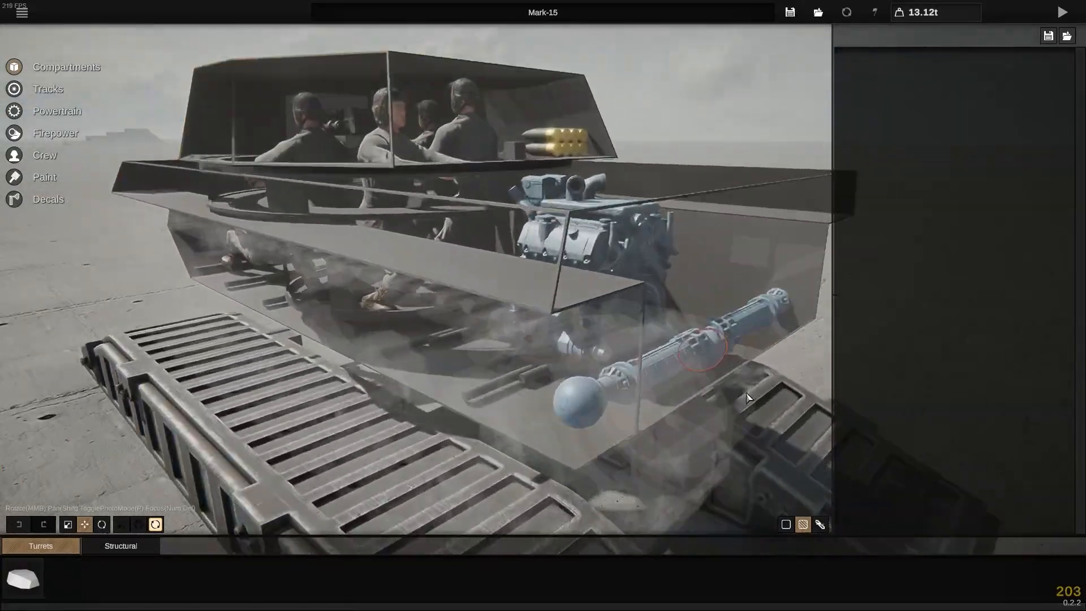
# - Raise the hull length to 8.87 m, leaving the drive shaft junctions out of range
pyautogui.click(699, 346)
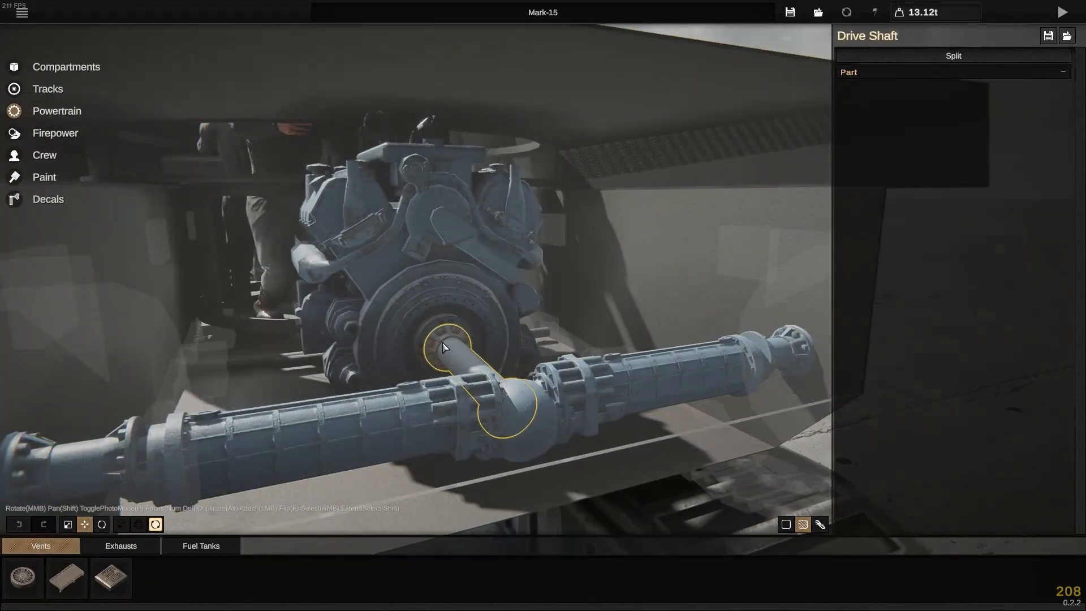
pyautogui.click(512, 415)
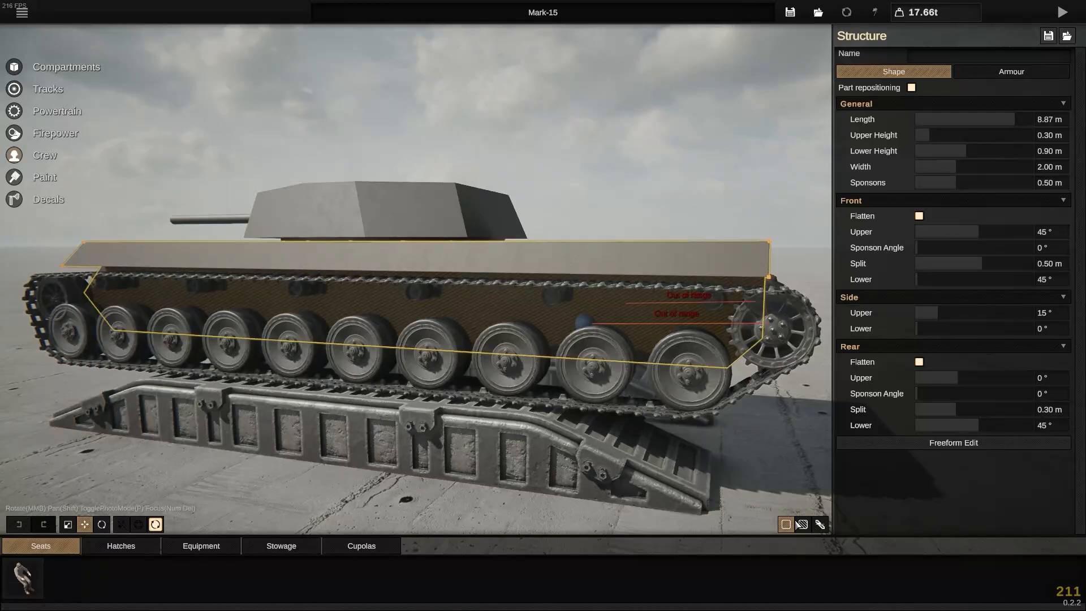
# - Select the out-of-range drive shaft junction inside the lengthened hull
pyautogui.click(801, 523)
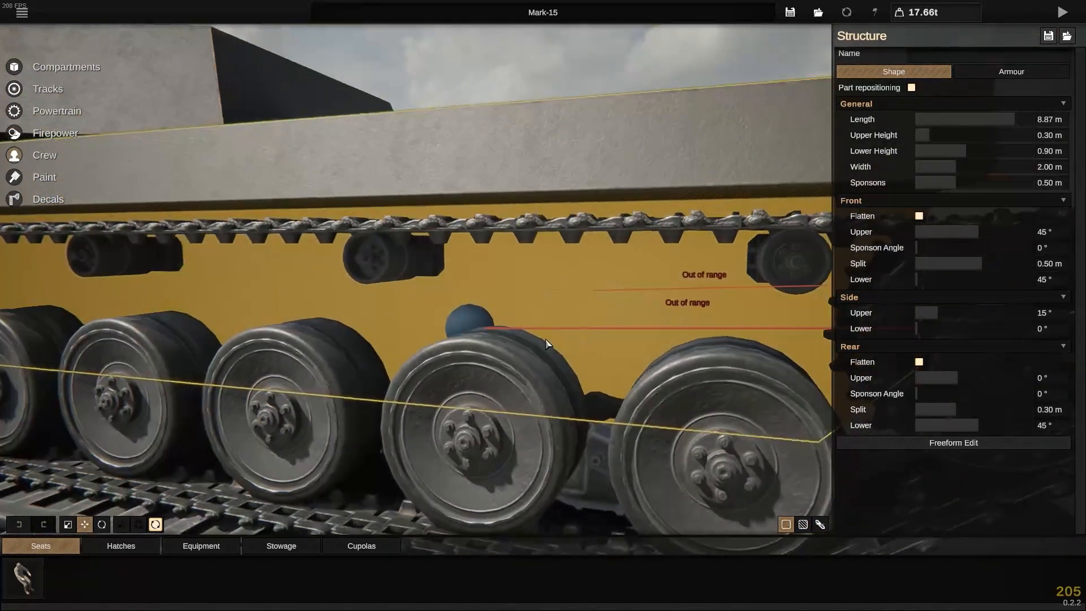
pyautogui.moveTo(547, 343); pyautogui.dragTo(699, 326)
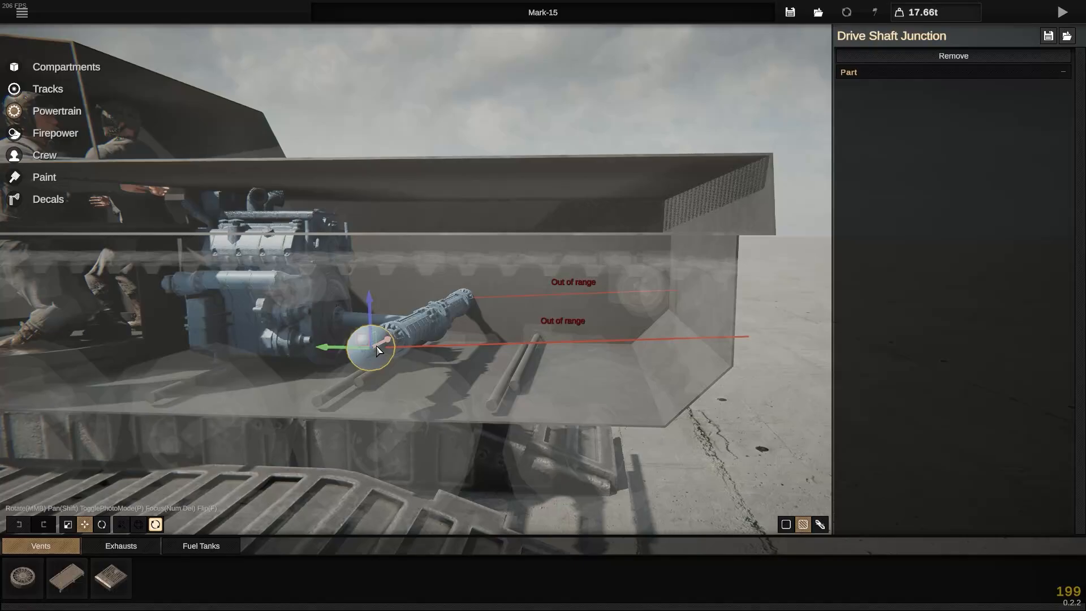
# - Drag both drive shaft junctions rearward until the out-of-range warnings clear
pyautogui.moveTo(374, 347); pyautogui.dragTo(430, 353)
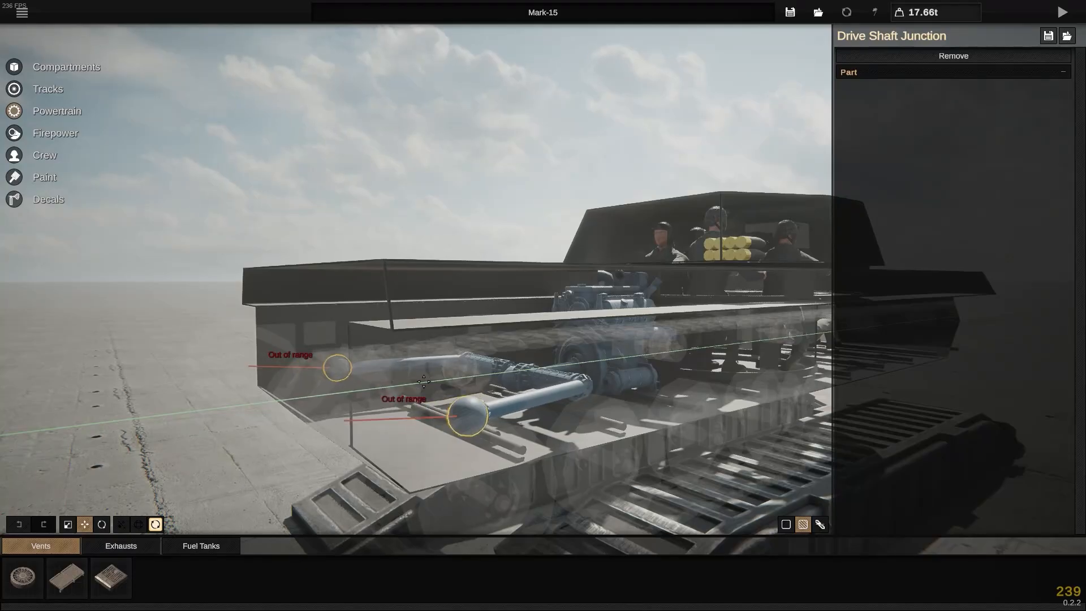
pyautogui.moveTo(467, 415); pyautogui.dragTo(371, 429)
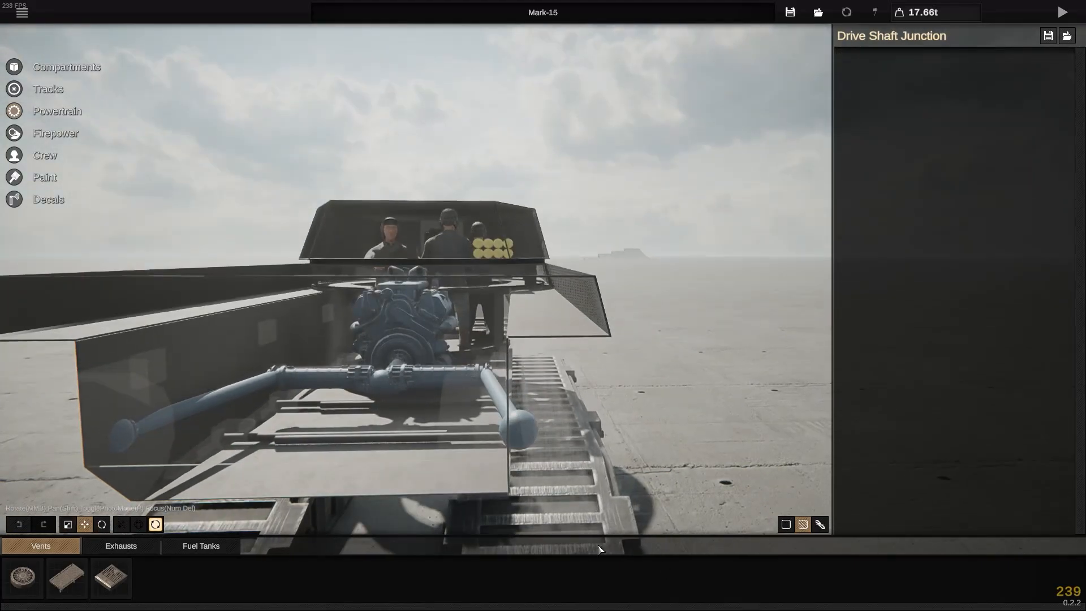
# - Move the transmission to the hull rear so a long shaft runs back from the engine
pyautogui.click(1065, 12)
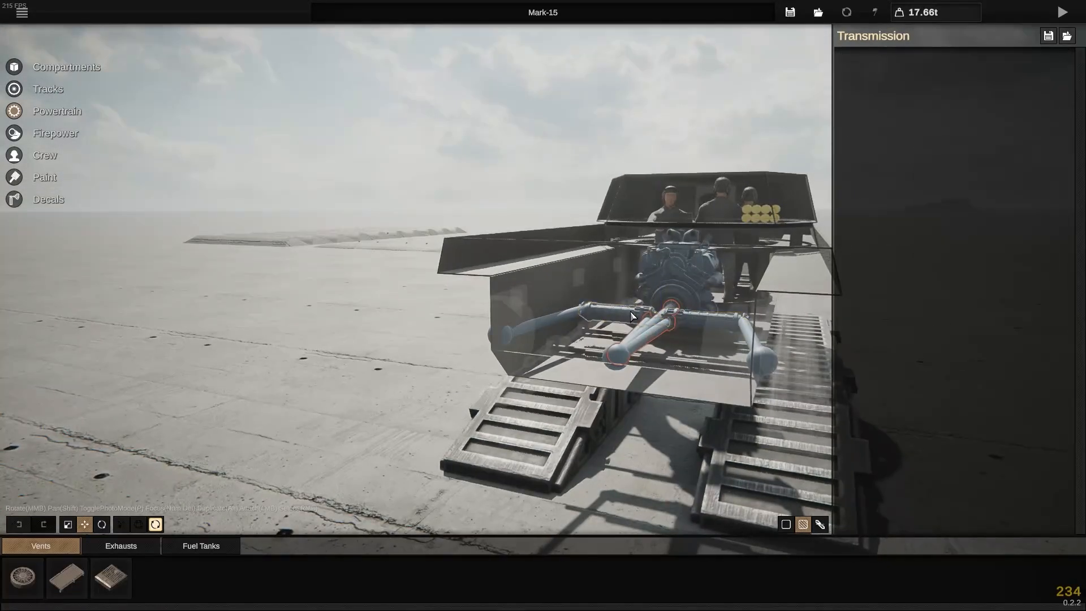
pyautogui.moveTo(630, 315); pyautogui.dragTo(639, 463)
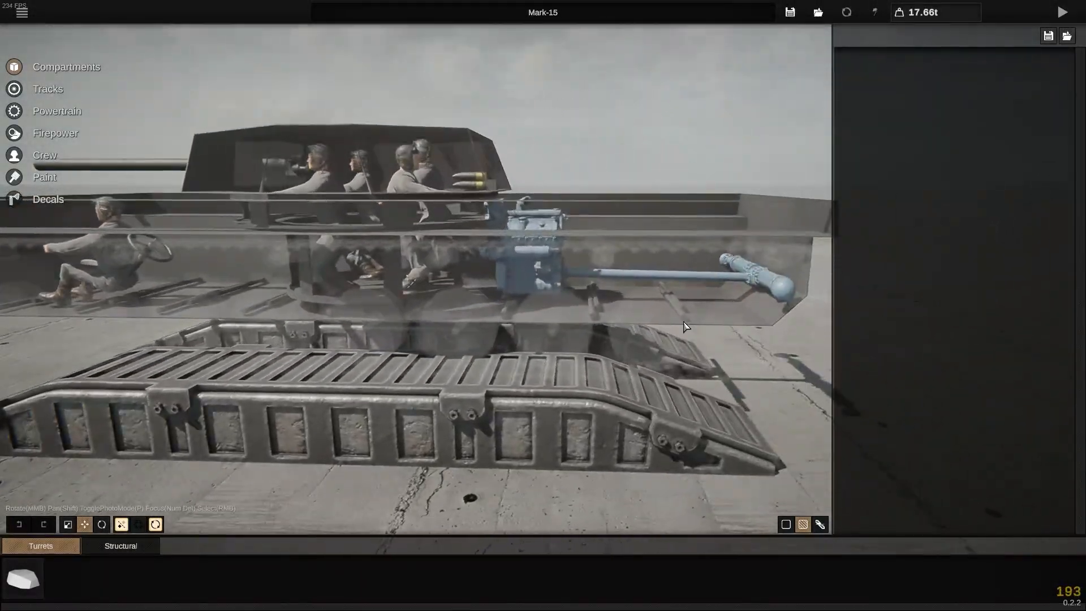
pyautogui.click(1062, 11)
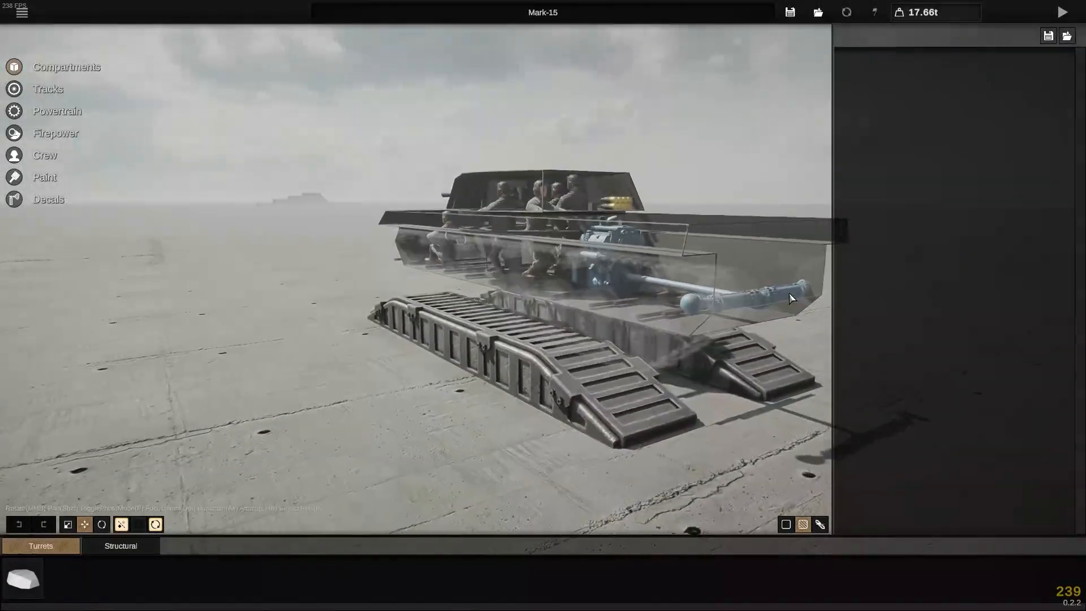
pyautogui.click(44, 155)
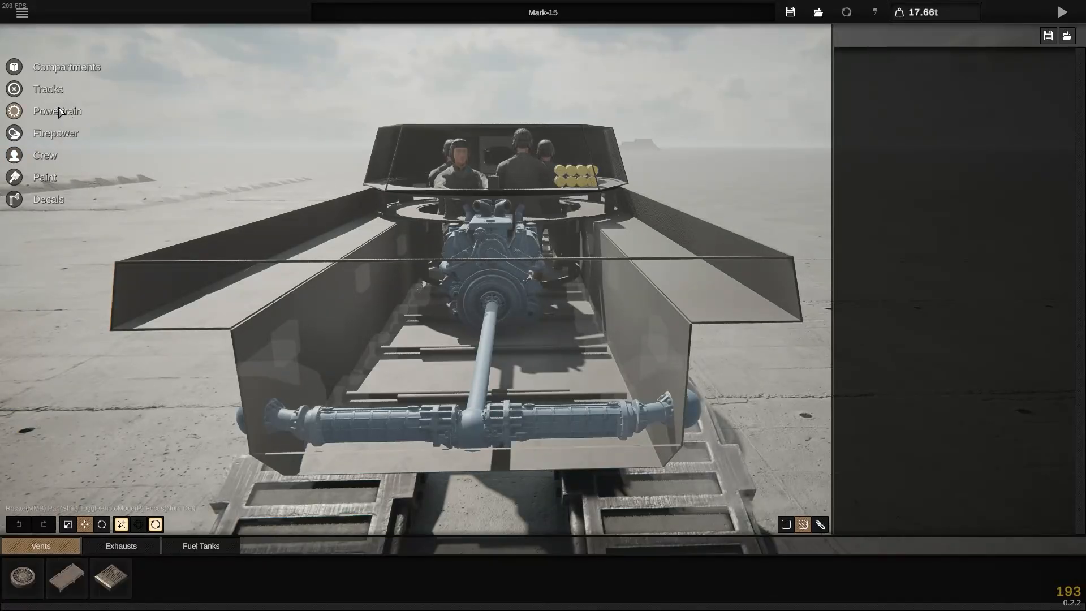
# - Place two box fuel tanks totalling 1981 l above the rear shafts, then test-drive the tank
pyautogui.click(200, 545)
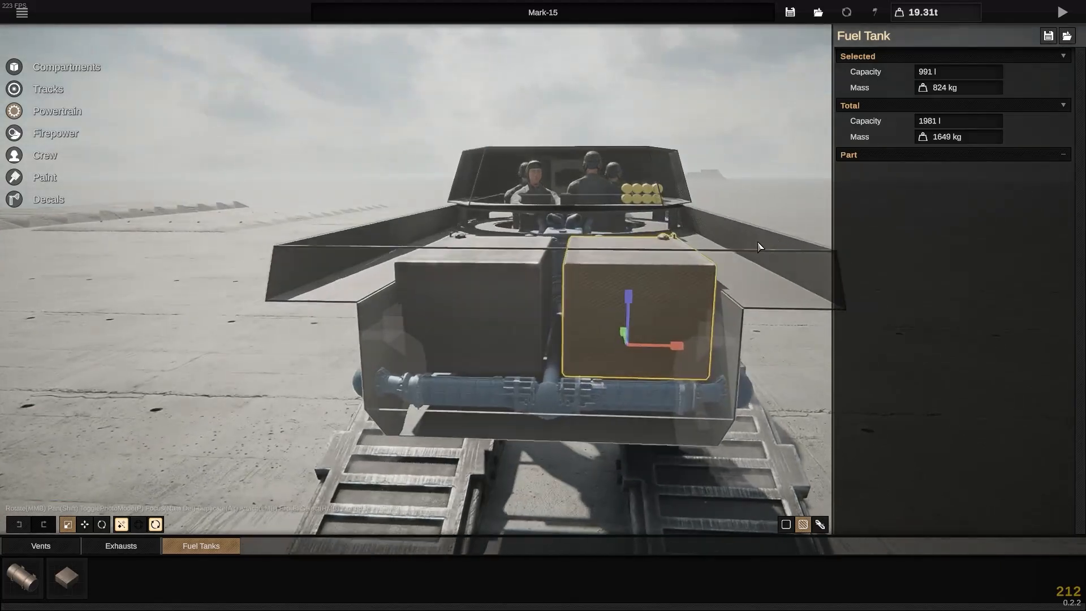
pyautogui.click(1065, 11)
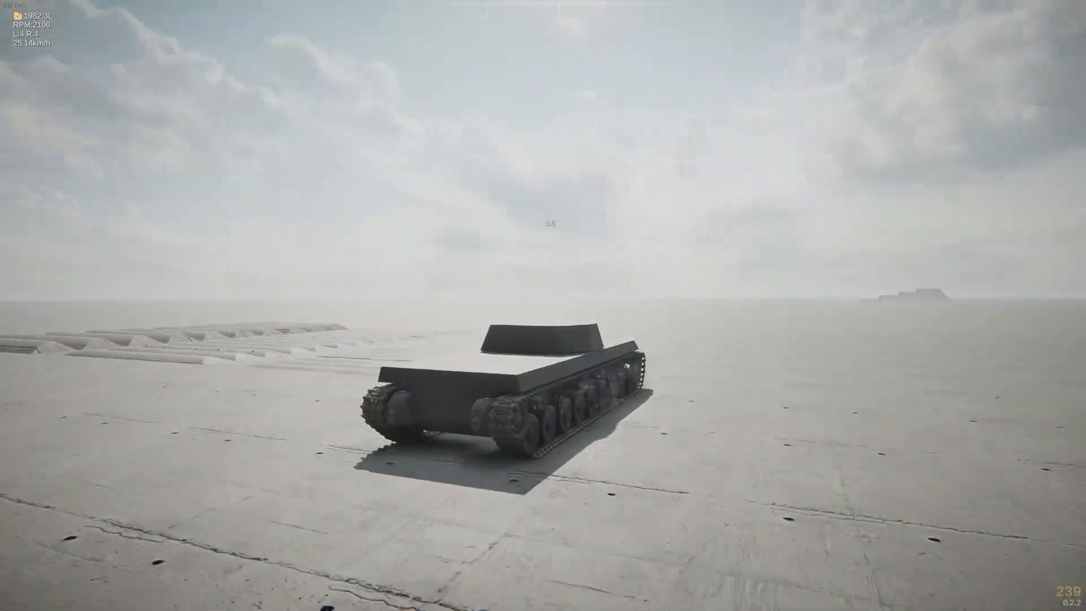